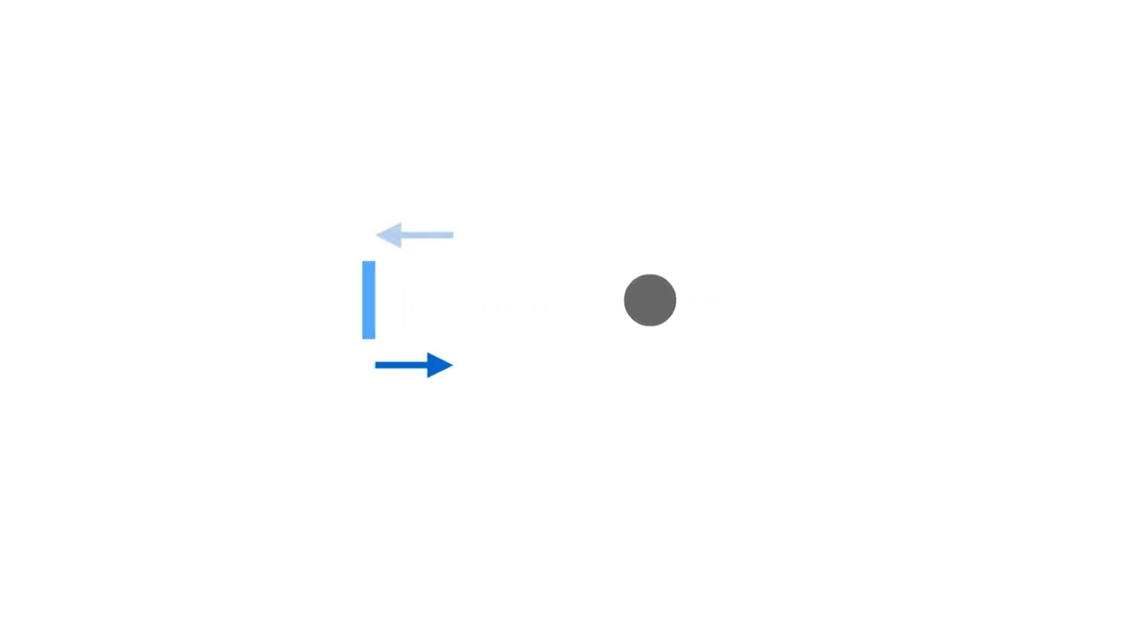
drag(650, 300, 766, 299)
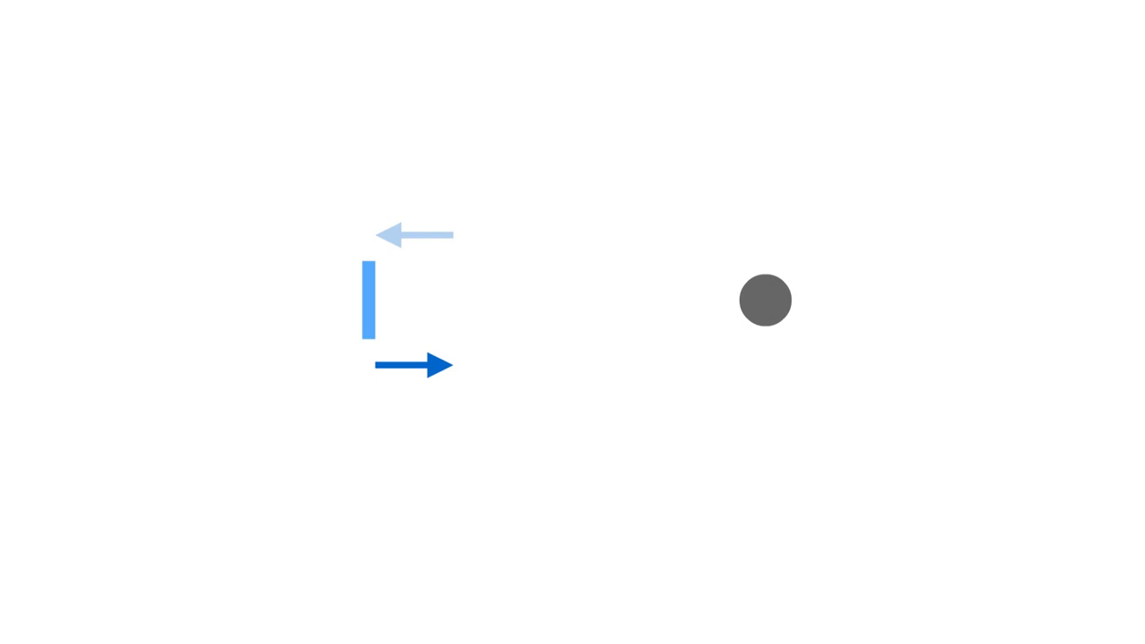